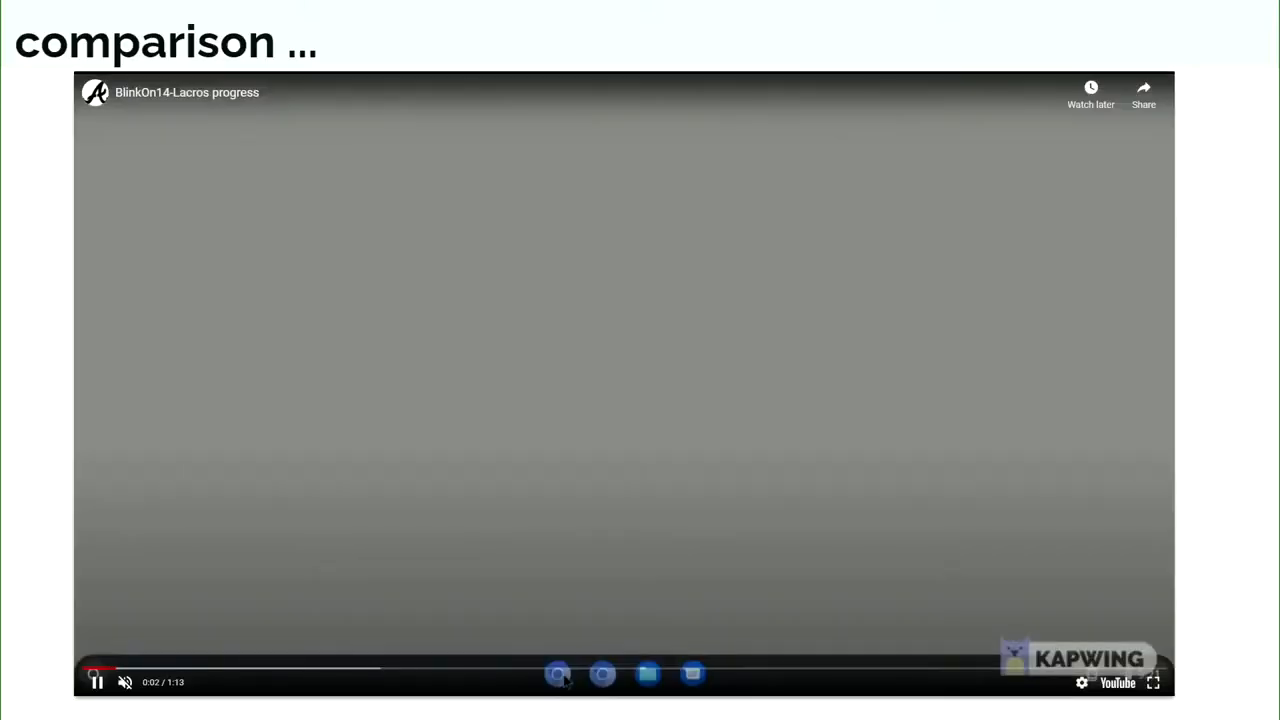
# Step: Play the Lacros demo video until the Ash Chrome and Lacros new-tab windows appear side by side
pyautogui.click(558, 673)
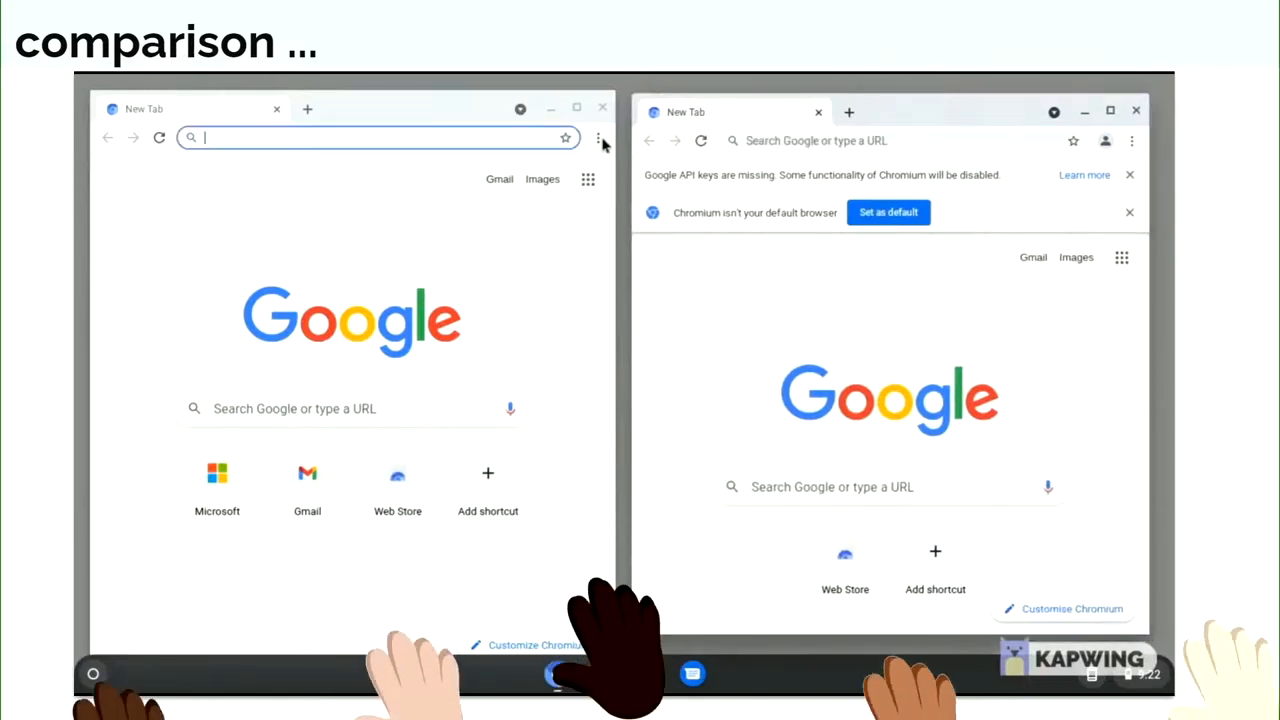
# Step: Open the three-dot browser menu in the left window, then in the right window
pyautogui.click(598, 137)
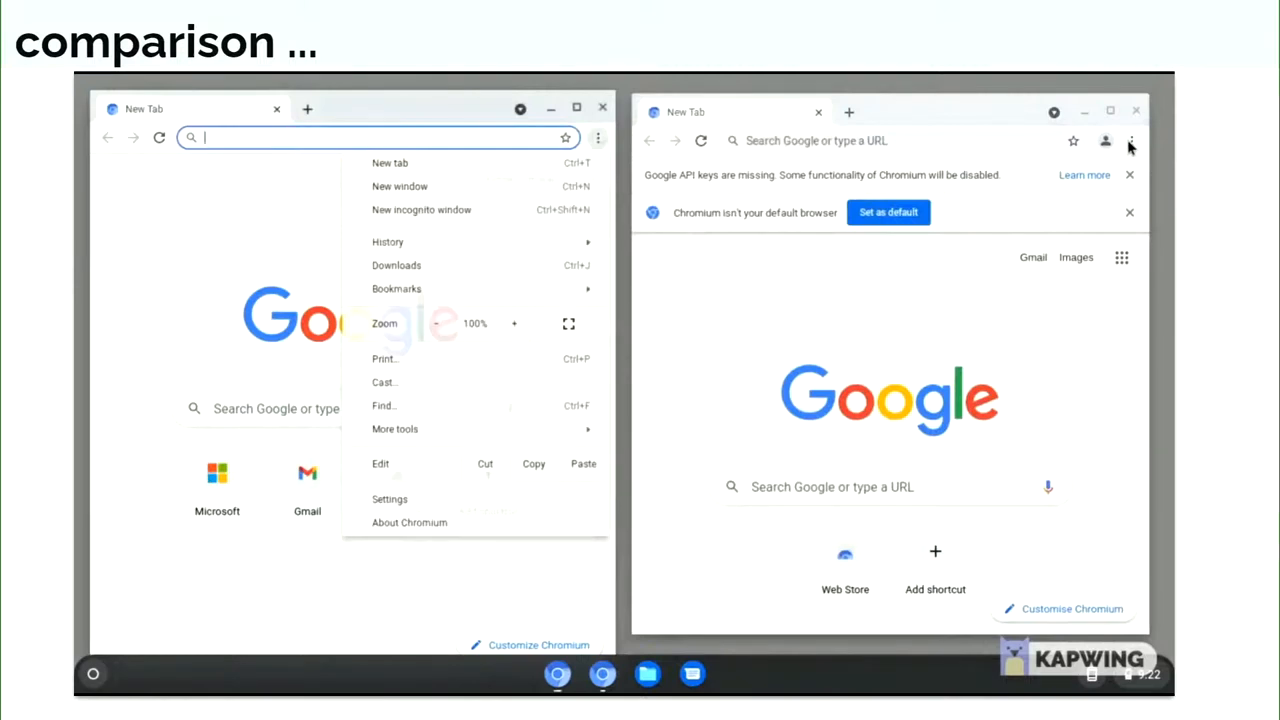
pyautogui.click(1132, 140)
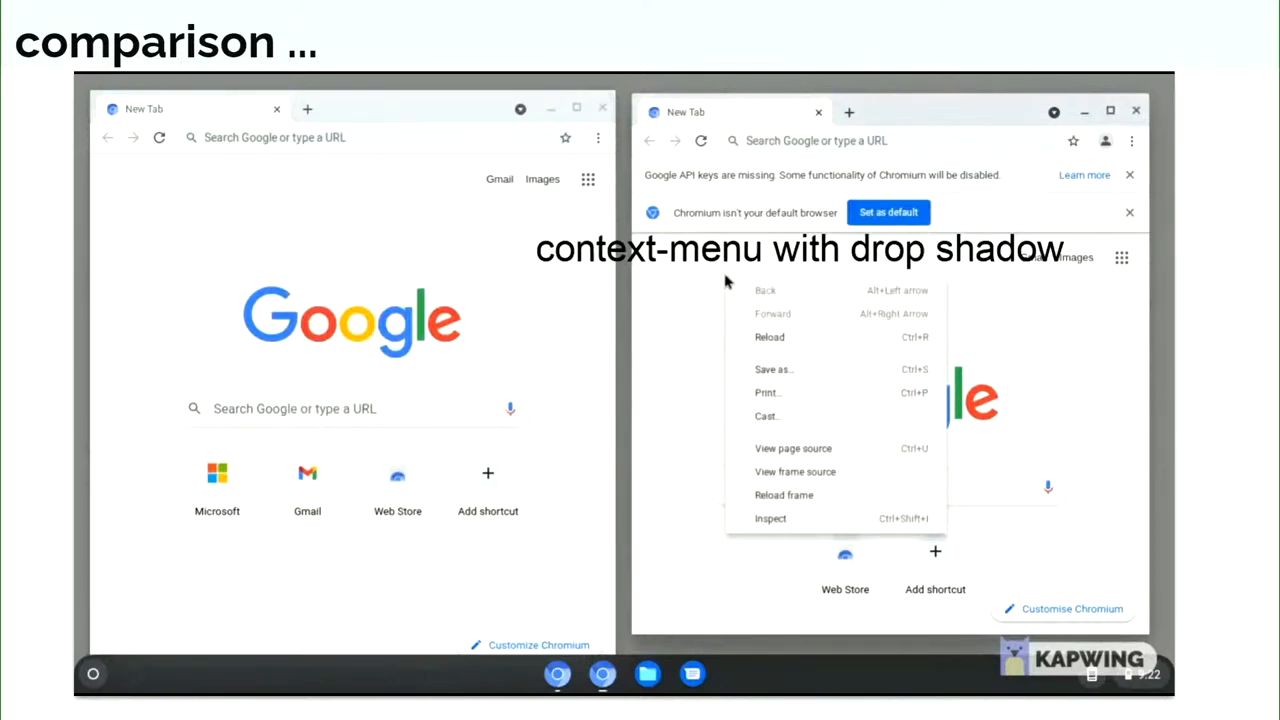
pyautogui.moveTo(500, 267)
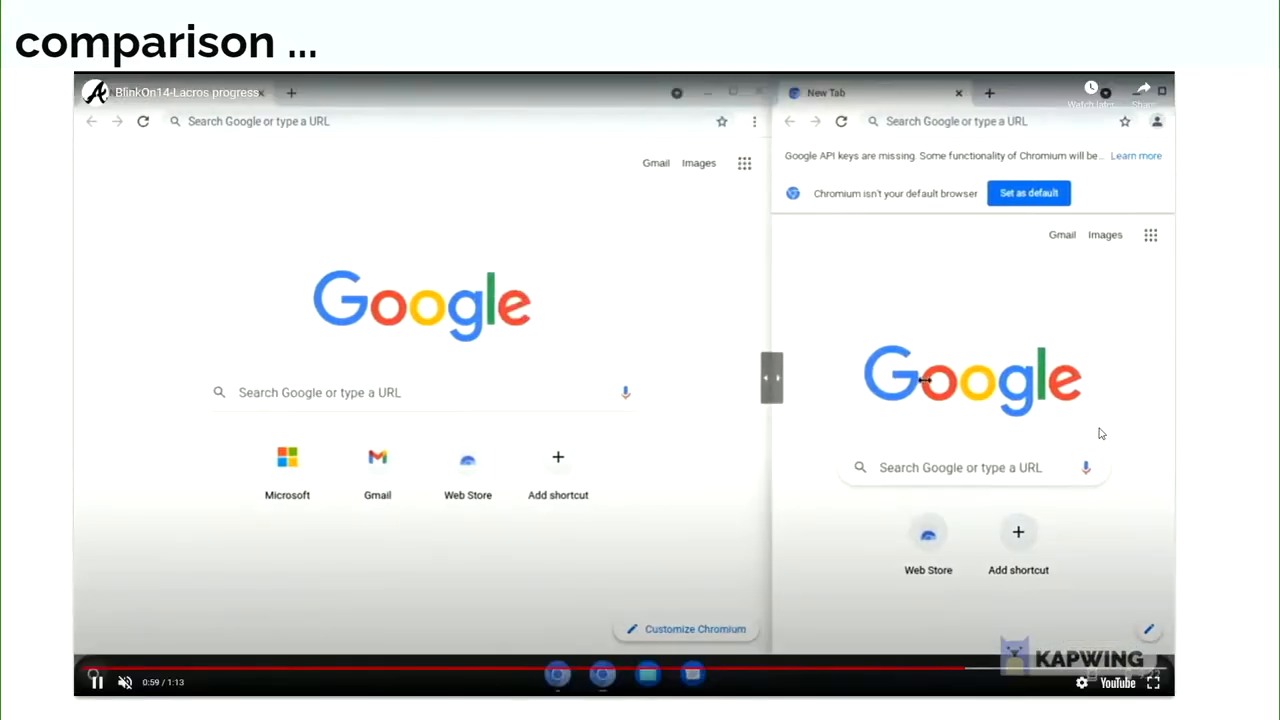
pyautogui.moveTo(1042, 435)
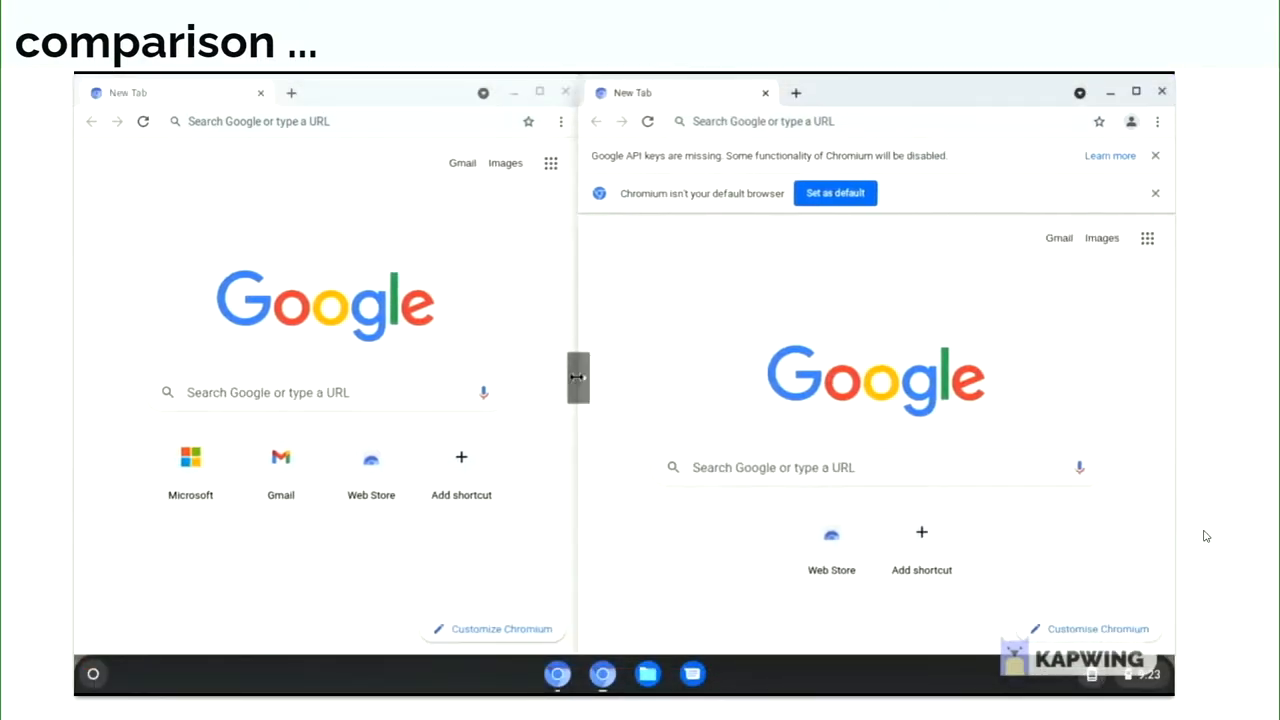
# Step: Drag the split-view divider to the middle and dismiss the missing API keys warning
pyautogui.moveTo(578, 378); pyautogui.dragTo(622, 378)
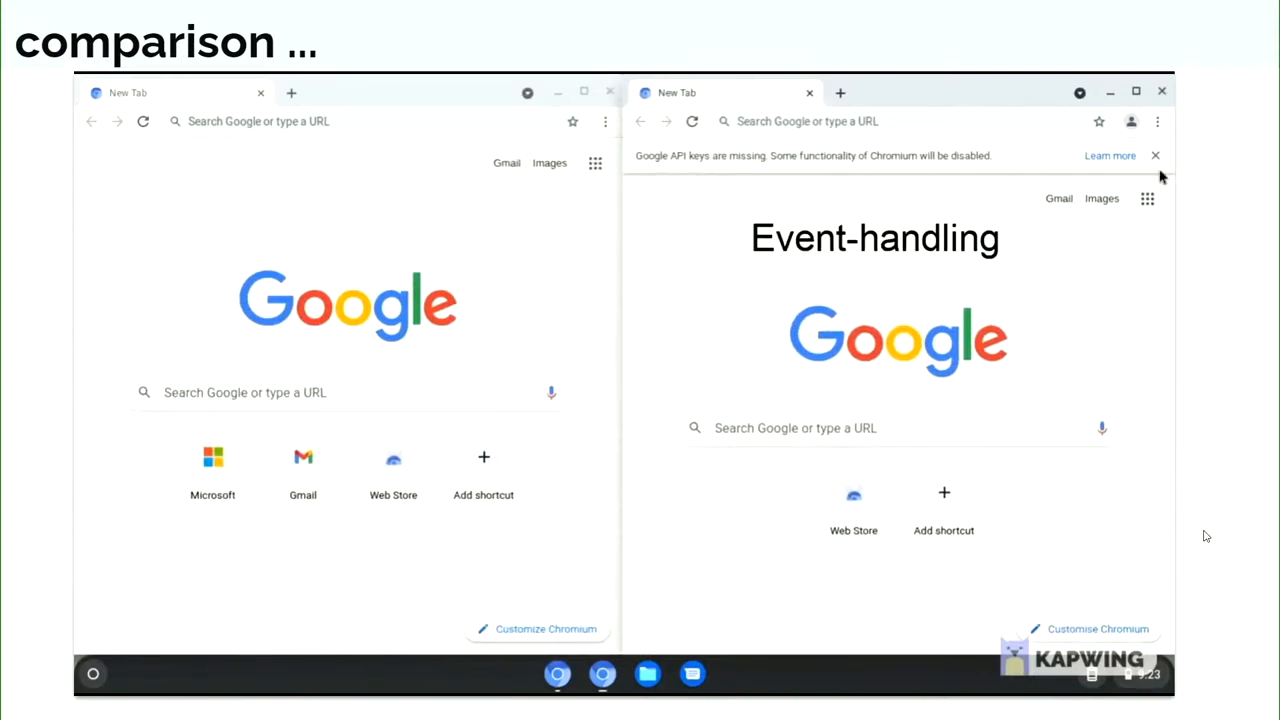
pyautogui.click(1155, 155)
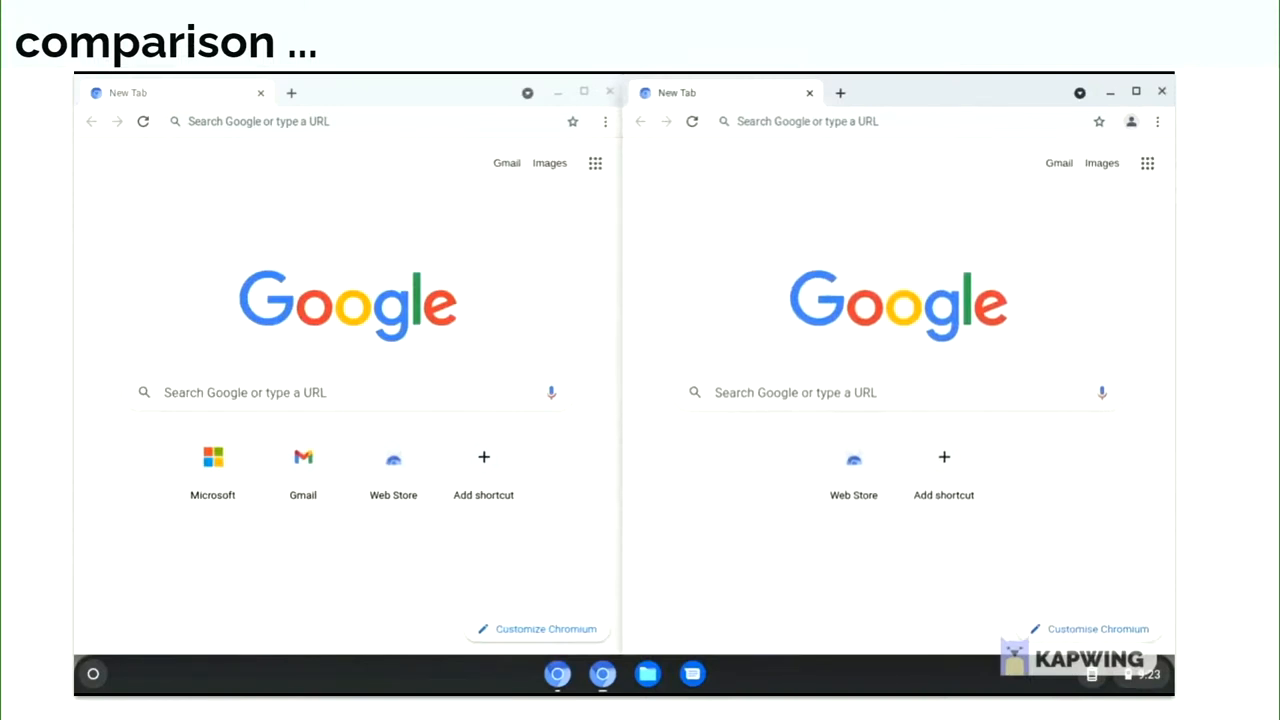